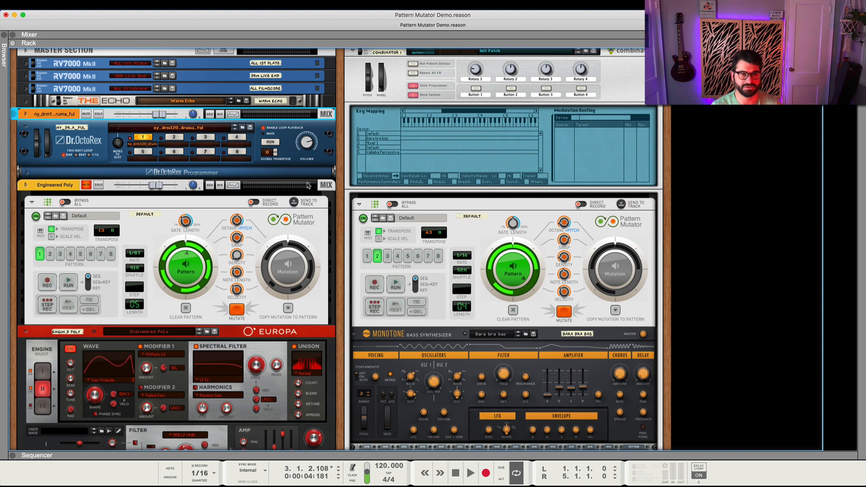
- Start playback of the Dr. OctoRex loop with the Pattern Mutators driving Europa and Monotone
{"action": "left_click", "coordinate": [481, 472]}
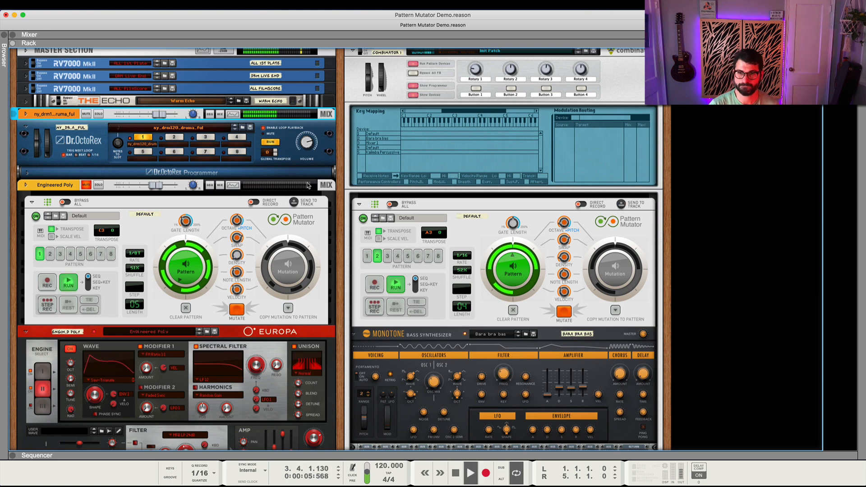
{"action": "left_click", "coordinate": [471, 472]}
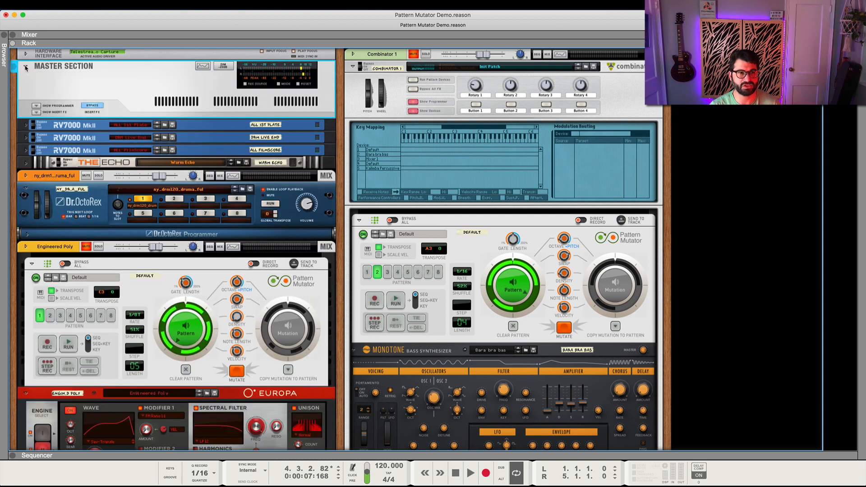
{"action": "left_click", "coordinate": [24, 67]}
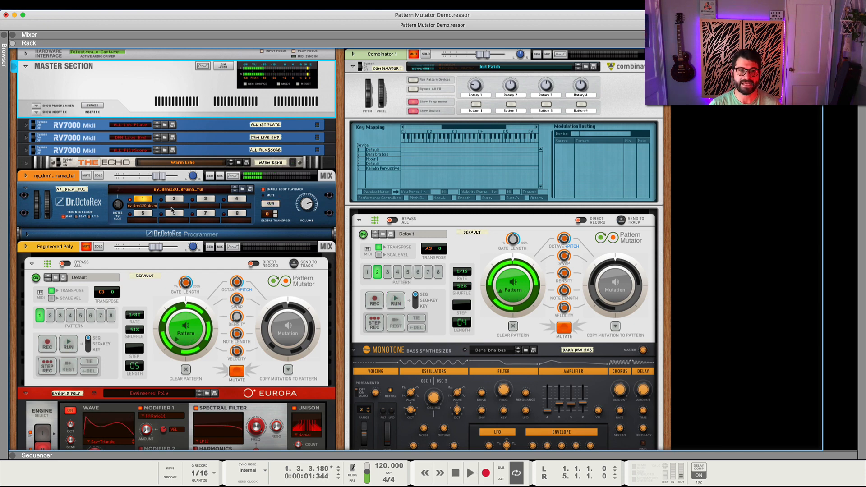
- Switch the Engineered Poly Pattern Mutator to its mutated variation during playback
{"action": "scroll", "scroll_direction": "down", "scroll_amount": 3}
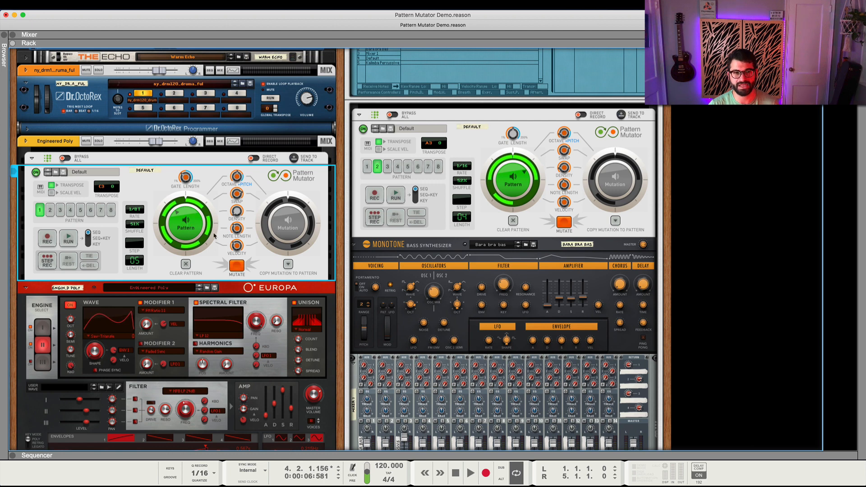
{"action": "left_click", "coordinate": [236, 267]}
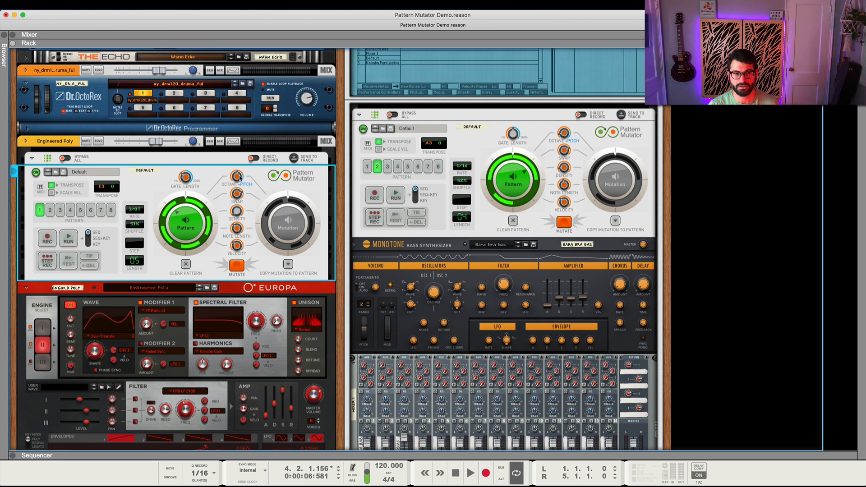
{"action": "mouse_move", "coordinate": [248, 229]}
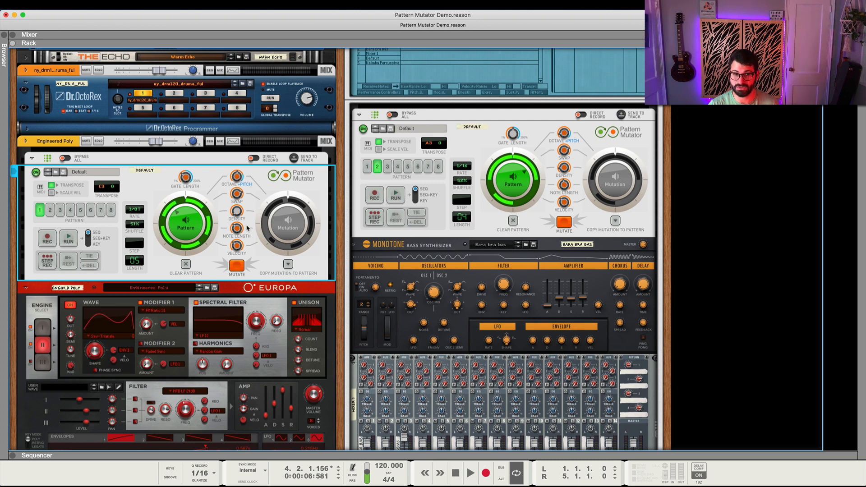
{"action": "left_click", "coordinate": [237, 266]}
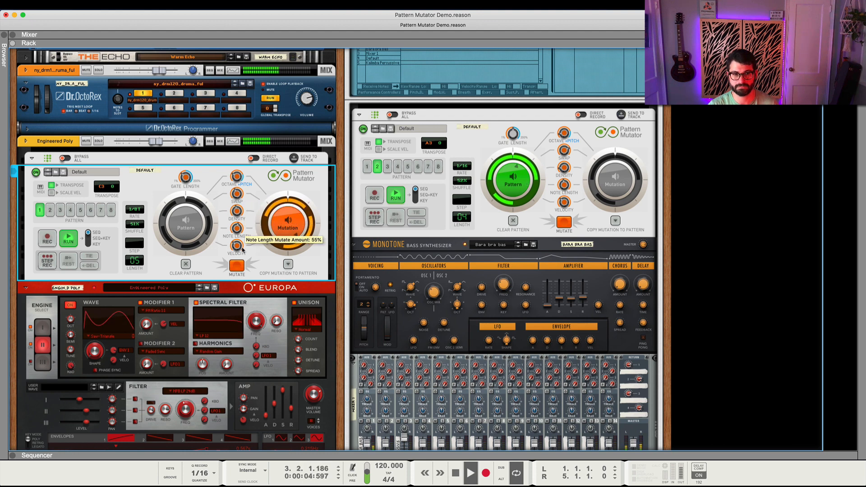
- Copy the Europa mutation into a pattern slot and return to pattern playback
{"action": "left_click", "coordinate": [236, 265]}
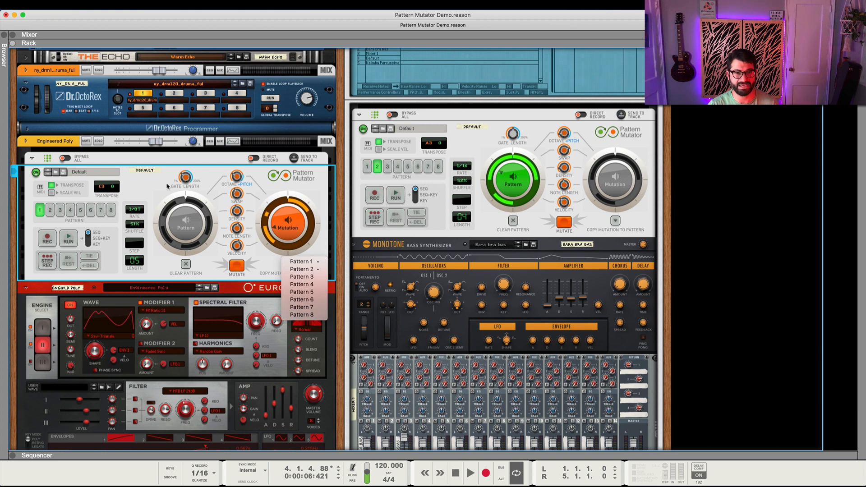
{"action": "left_click", "coordinate": [290, 250]}
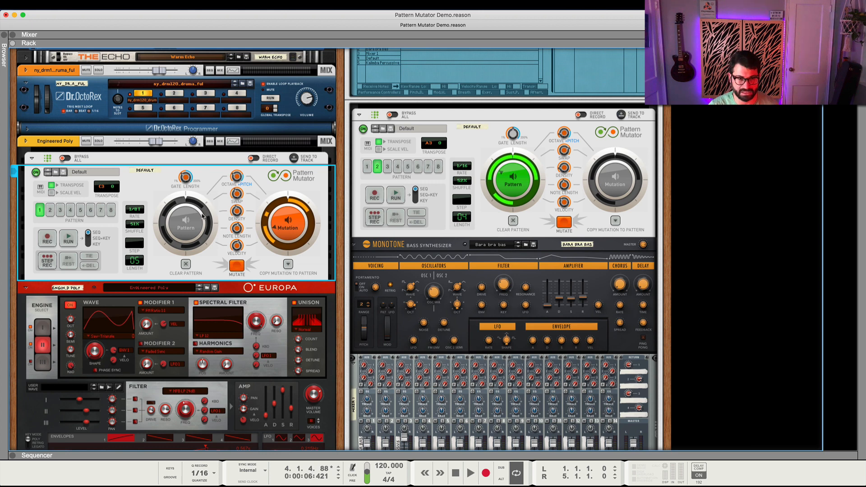
{"action": "left_click", "coordinate": [185, 227]}
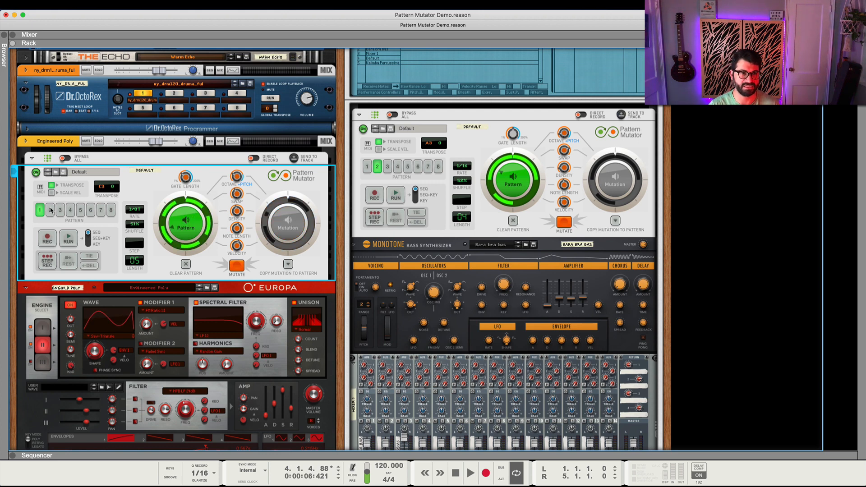
{"action": "mouse_move", "coordinate": [50, 210]}
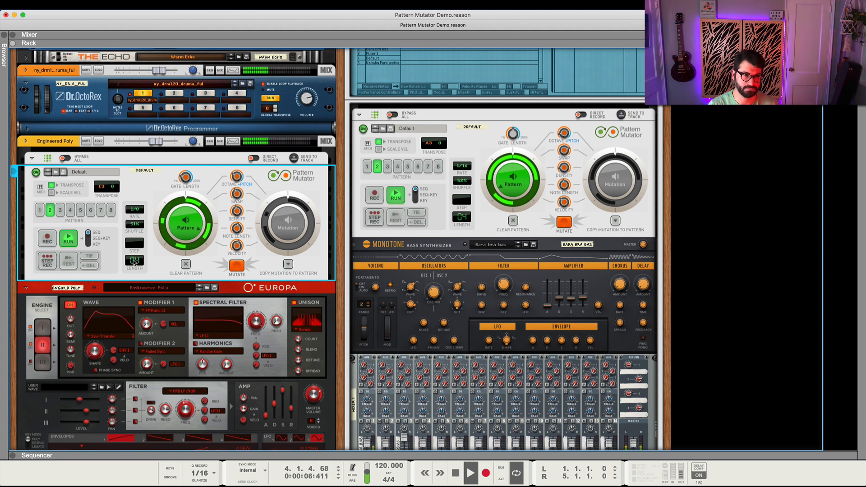
- Select pattern button 2 on the Europa's Pattern Mutator
{"action": "left_click", "coordinate": [134, 210]}
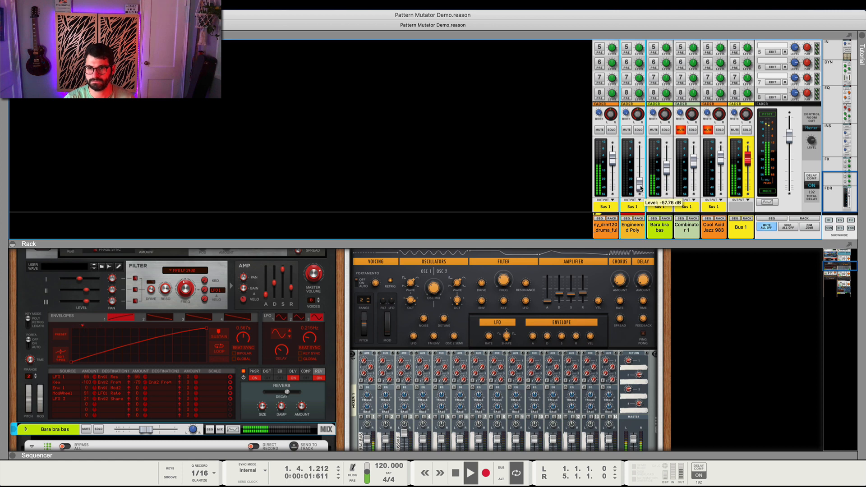
- Raise the Engineered Poly fader through -22 and -15 dB to about -4.4 dB
{"action": "left_click_drag", "start_coordinate": [640, 188], "coordinate": [642, 165]}
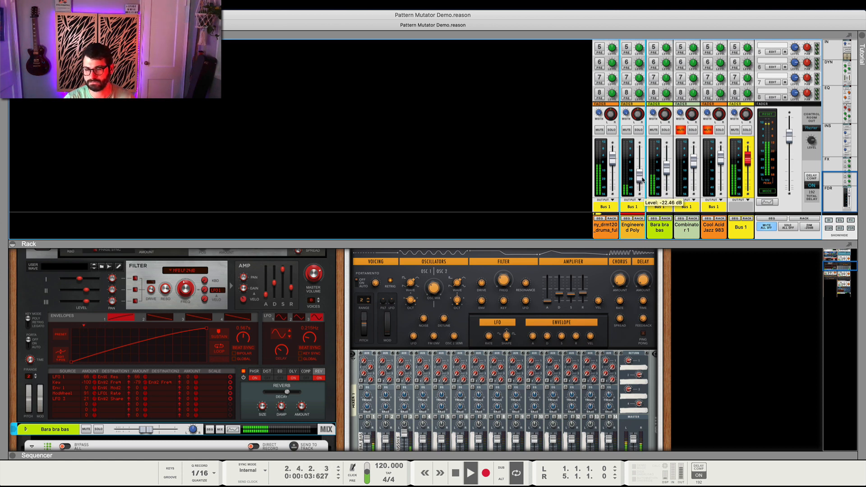
{"action": "left_click_drag", "start_coordinate": [643, 177], "coordinate": [642, 160]}
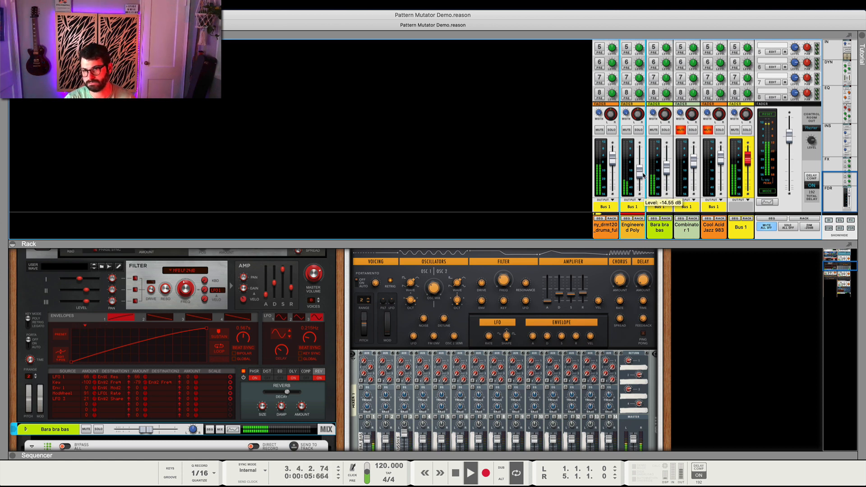
{"action": "left_click_drag", "start_coordinate": [640, 166], "coordinate": [641, 149]}
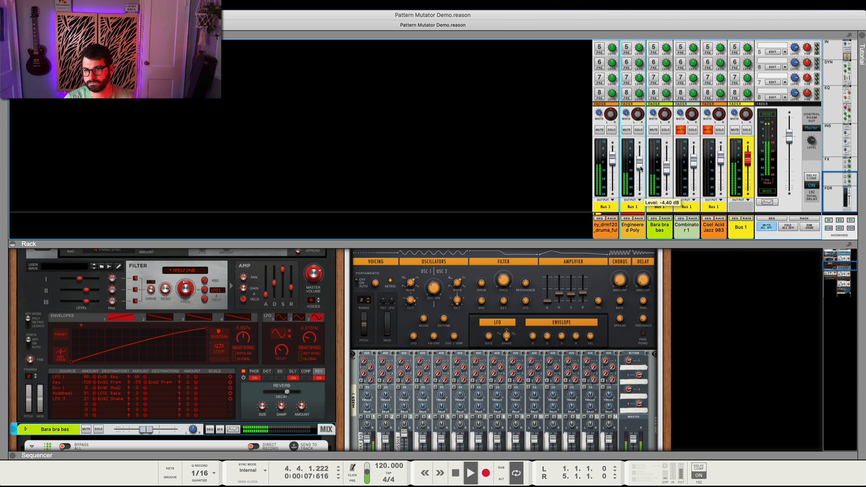
{"action": "left_click_drag", "start_coordinate": [666, 160], "coordinate": [666, 171]}
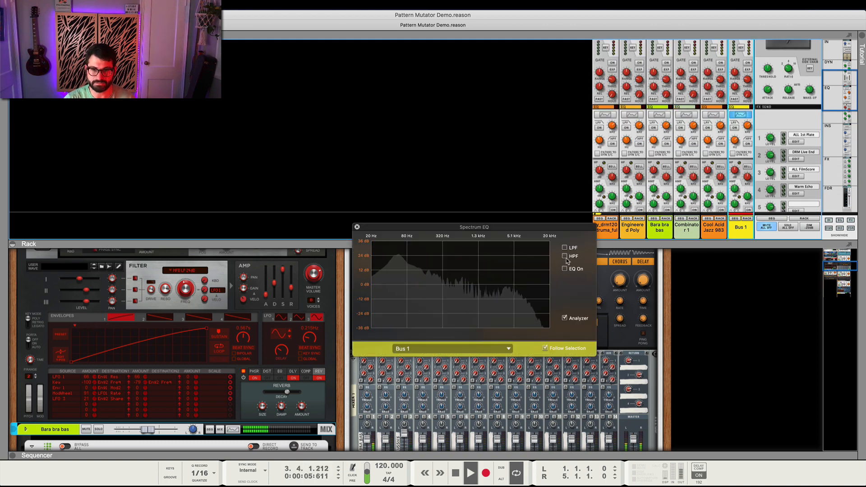
- Toggle Bus 1's high-pass filter, then sweep the low-pass cutoff to 855 Hz and back to 10 kHz
{"action": "left_click", "coordinate": [565, 256]}
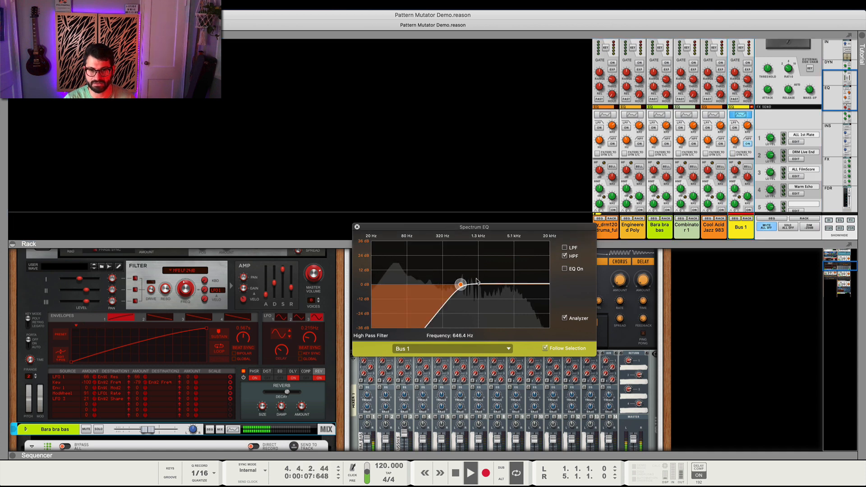
{"action": "left_click", "coordinate": [565, 255]}
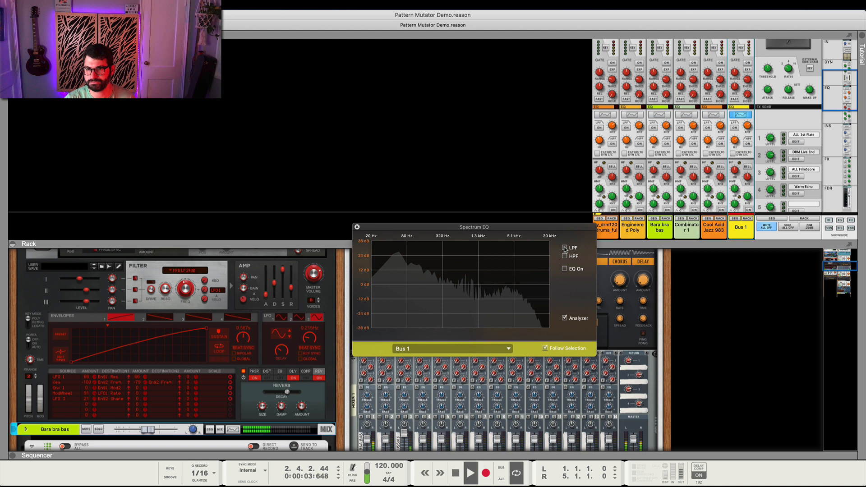
{"action": "left_click", "coordinate": [565, 248]}
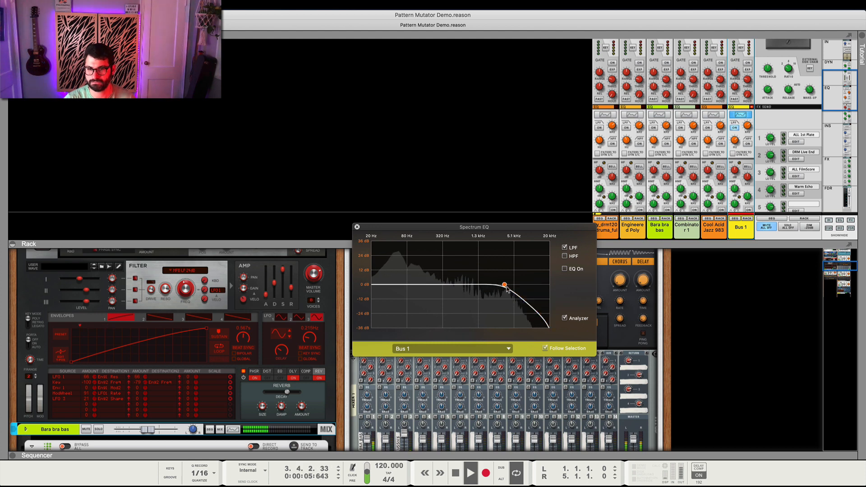
{"action": "left_click_drag", "start_coordinate": [504, 285], "coordinate": [479, 283]}
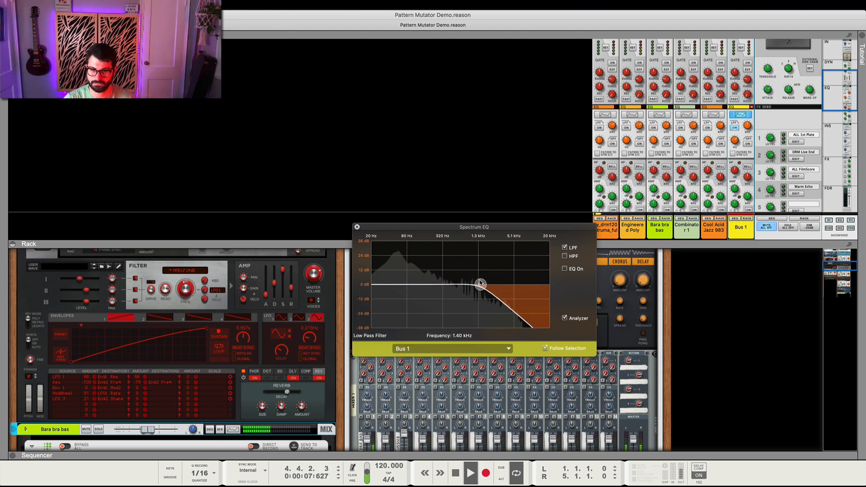
{"action": "left_click_drag", "start_coordinate": [480, 283], "coordinate": [467, 284]}
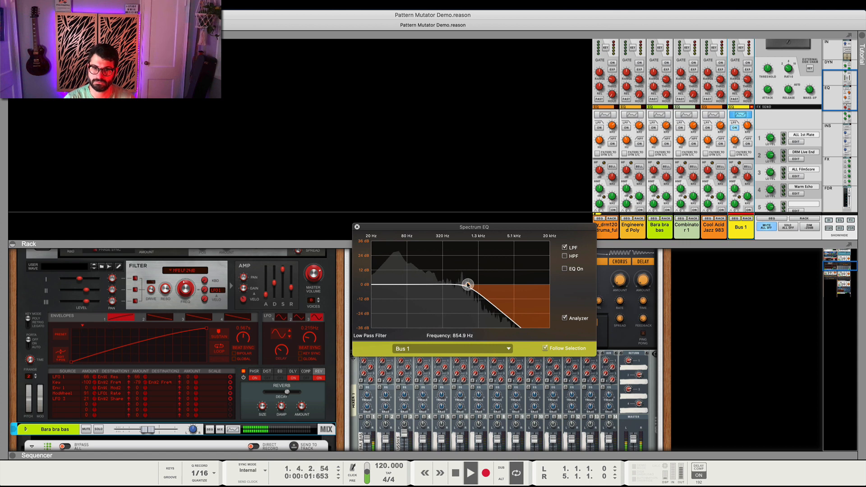
{"action": "left_click_drag", "start_coordinate": [468, 284], "coordinate": [530, 285]}
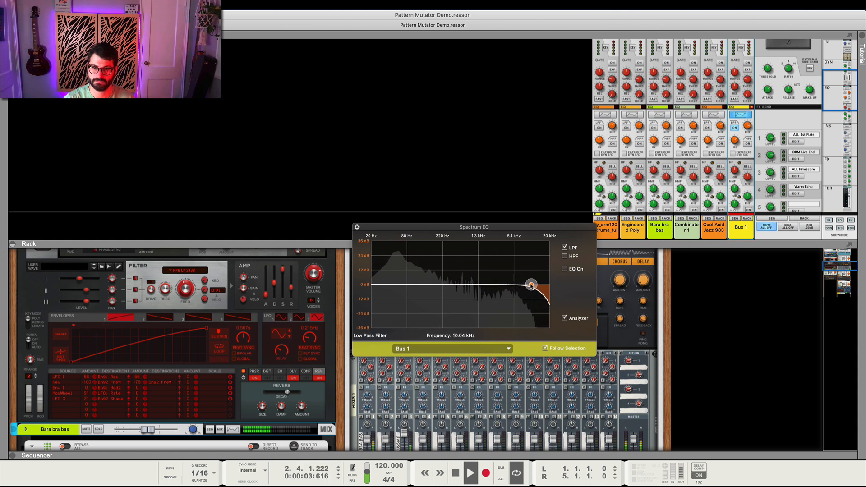
{"action": "left_click", "coordinate": [565, 247]}
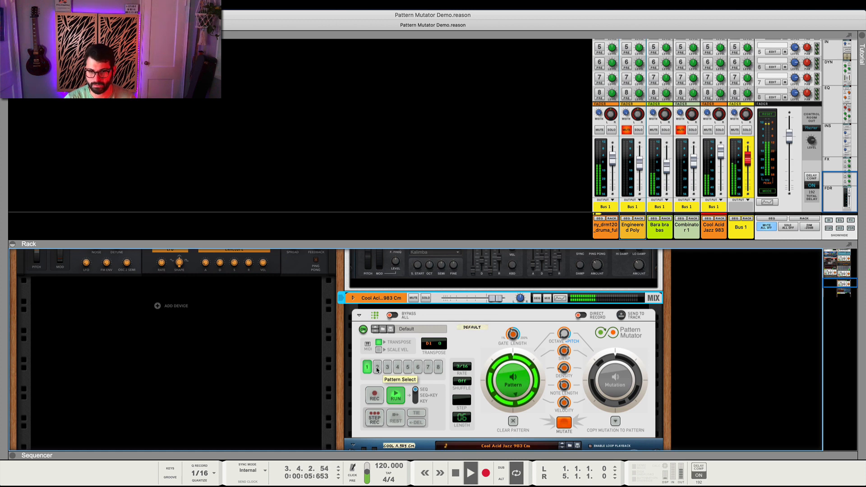
- Select pattern 2 on Cool Acid Jazz and lengthen its gate from 100% to about 138%
{"action": "left_click", "coordinate": [377, 367]}
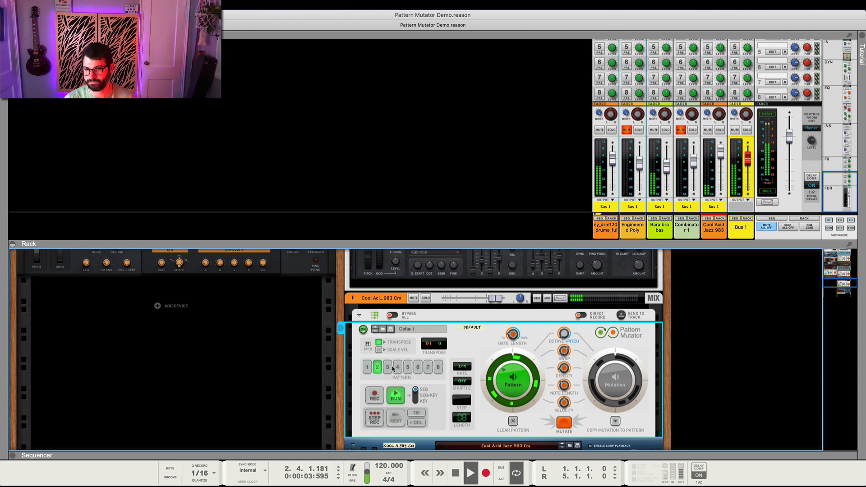
{"action": "left_click", "coordinate": [462, 367]}
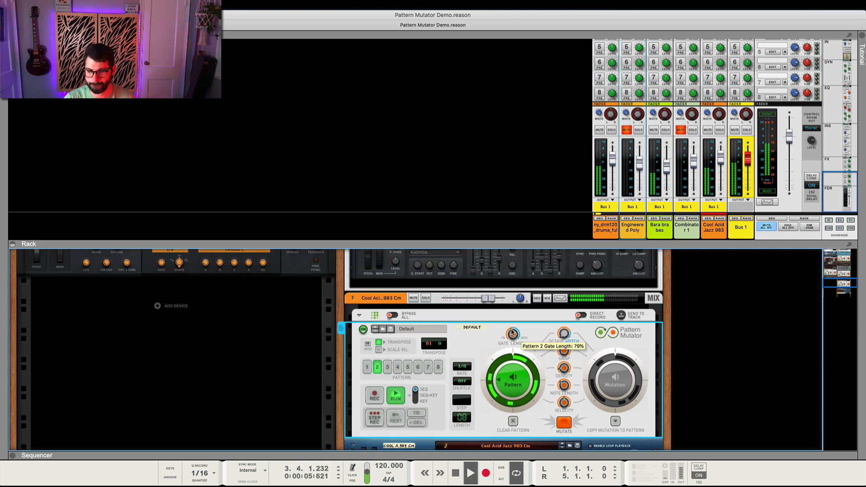
{"action": "left_click_drag", "start_coordinate": [512, 331], "coordinate": [517, 326]}
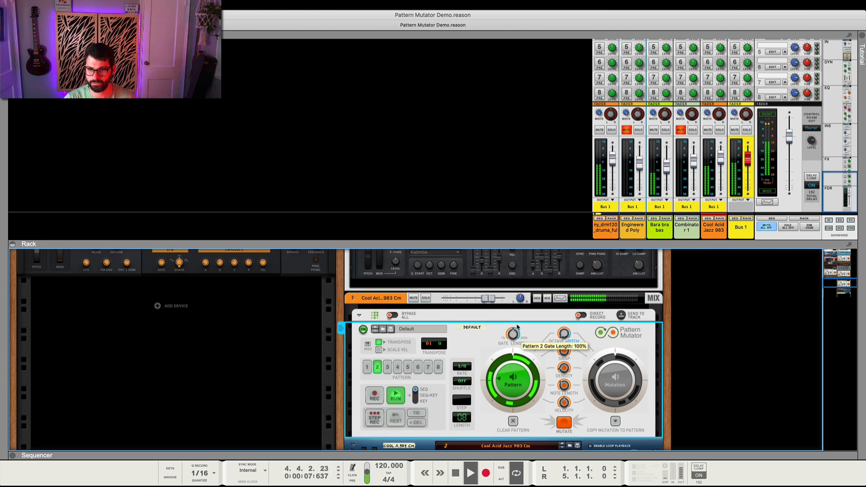
{"action": "left_click_drag", "start_coordinate": [512, 335], "coordinate": [514, 329]}
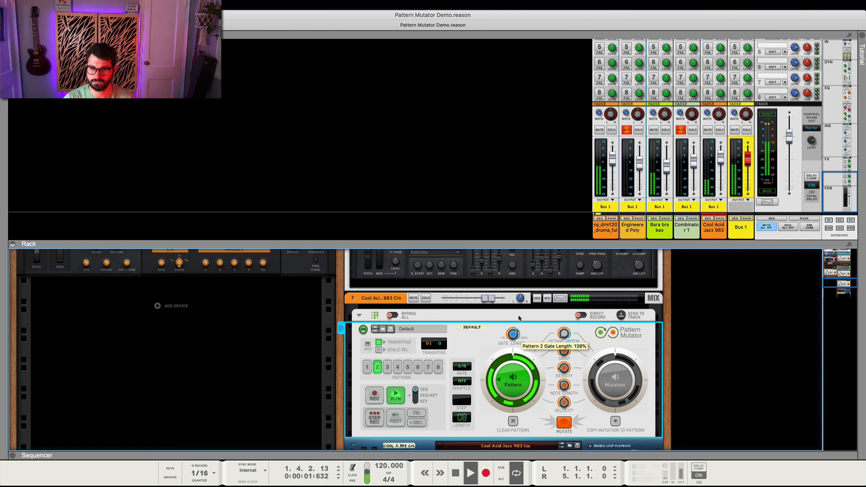
{"action": "left_click_drag", "start_coordinate": [514, 335], "coordinate": [517, 326]}
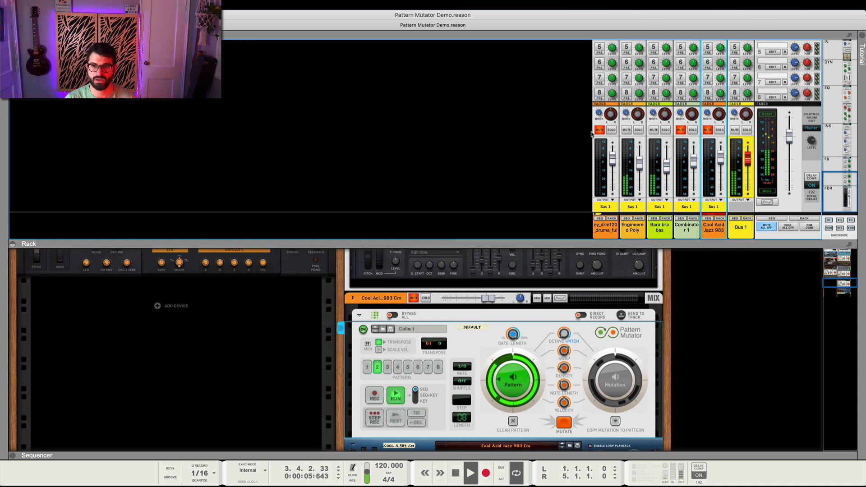
- Mute the first, drum loop, channel strip in the Main Mixer
{"action": "left_click", "coordinate": [682, 130]}
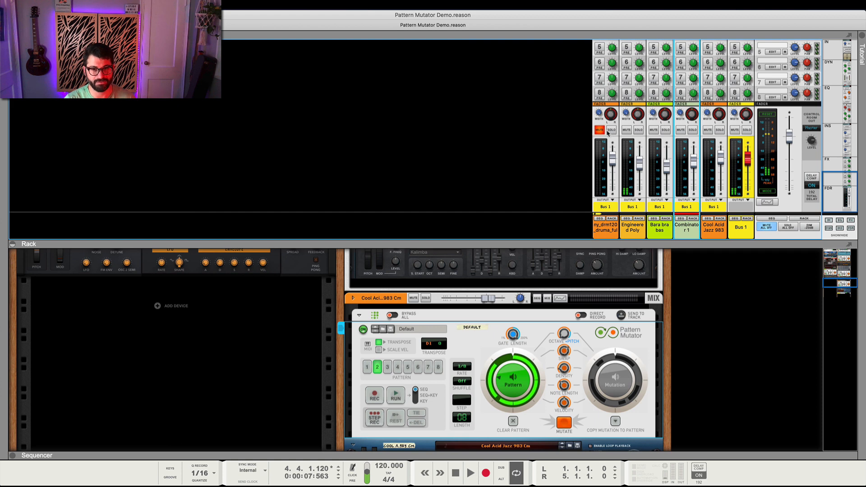
{"action": "left_click", "coordinate": [599, 130]}
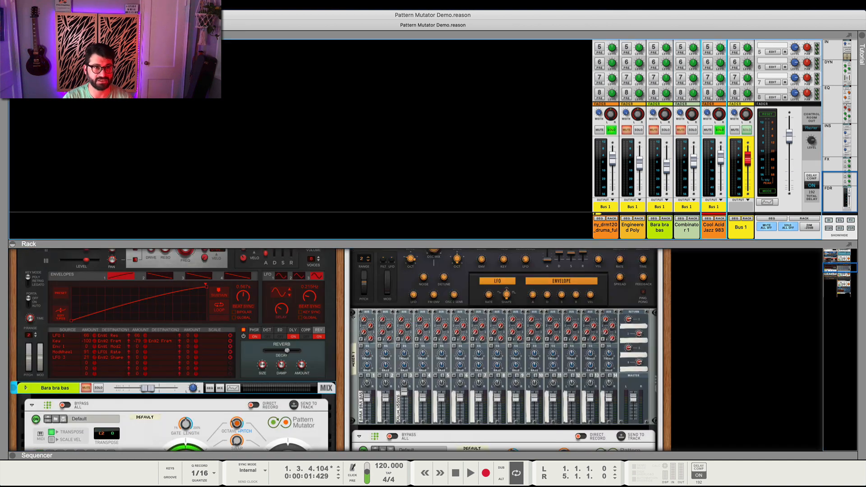
- Scroll the rack to Combinator 1's Pattern Mutator and Monotone Bara bra bas synth
{"action": "scroll", "scroll_direction": "down", "scroll_amount": 3}
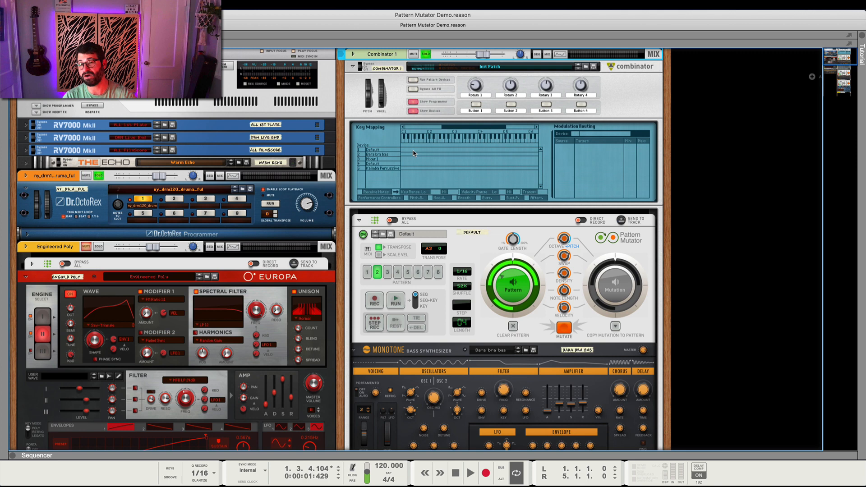
{"action": "mouse_move", "coordinate": [360, 104]}
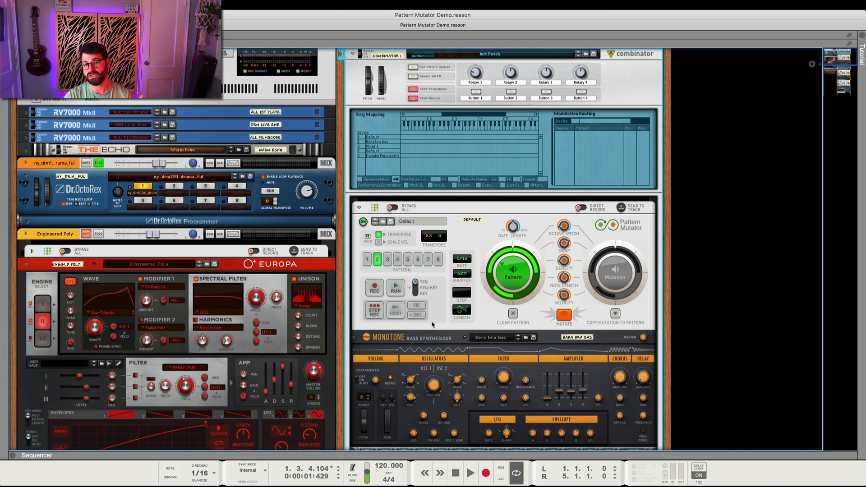
{"action": "scroll", "scroll_direction": "down", "scroll_amount": 3}
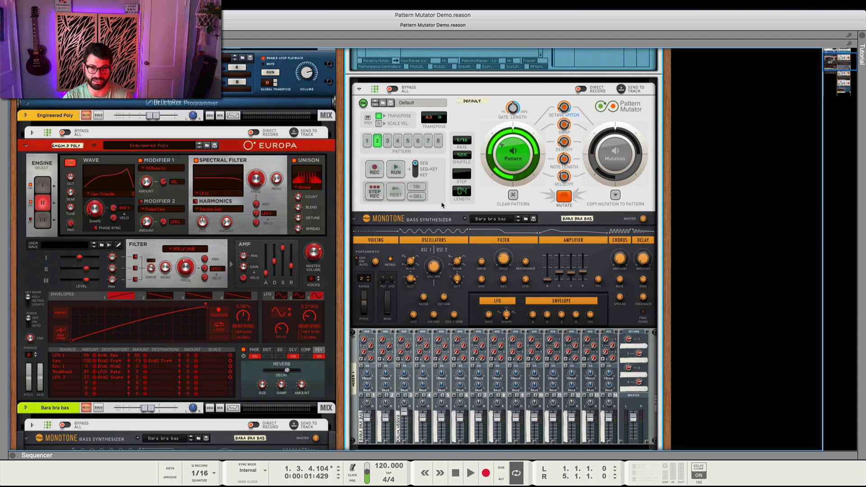
- Select Pattern Select button 1 on Combinator 1's Pattern Mutator
{"action": "left_click", "coordinate": [470, 473]}
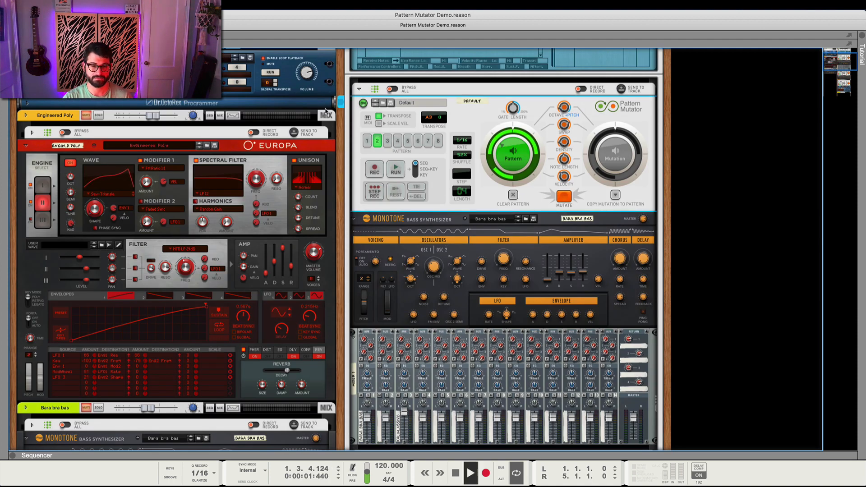
{"action": "left_click", "coordinate": [396, 169]}
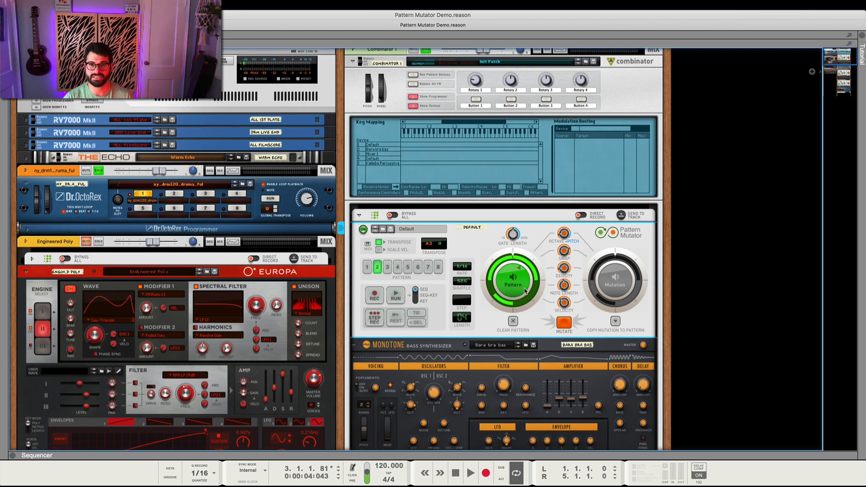
{"action": "scroll", "scroll_direction": "down", "scroll_amount": 3}
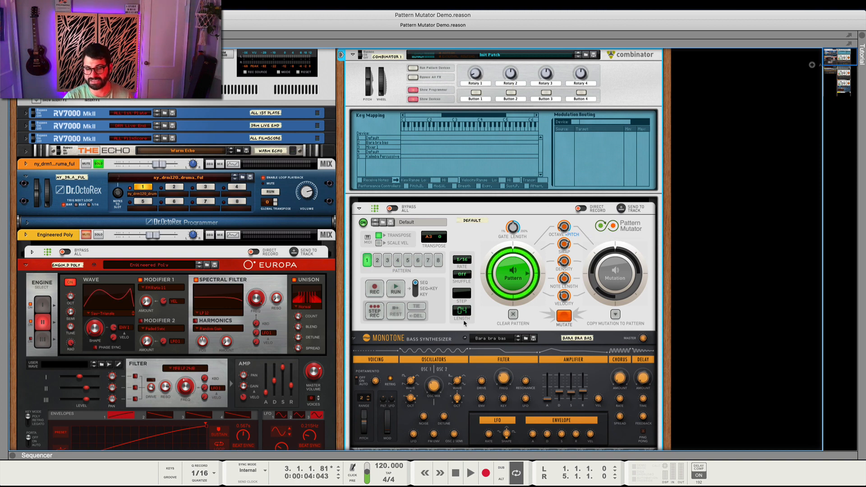
{"action": "scroll", "scroll_direction": "down", "scroll_amount": 3}
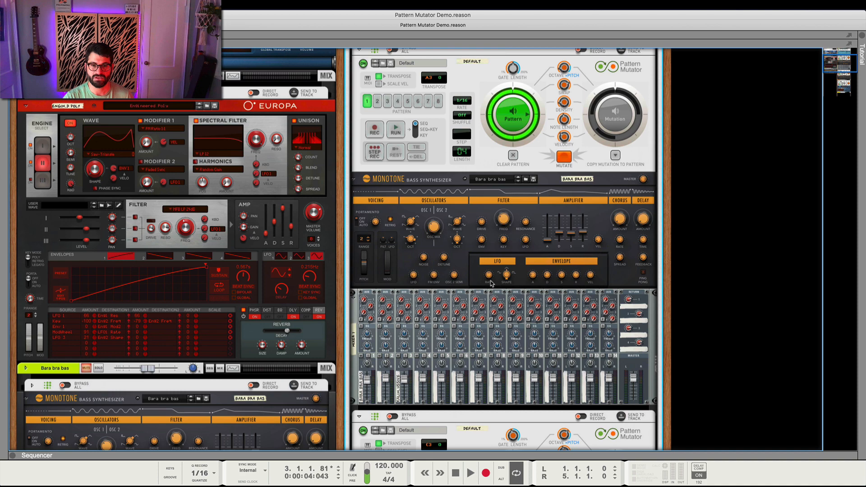